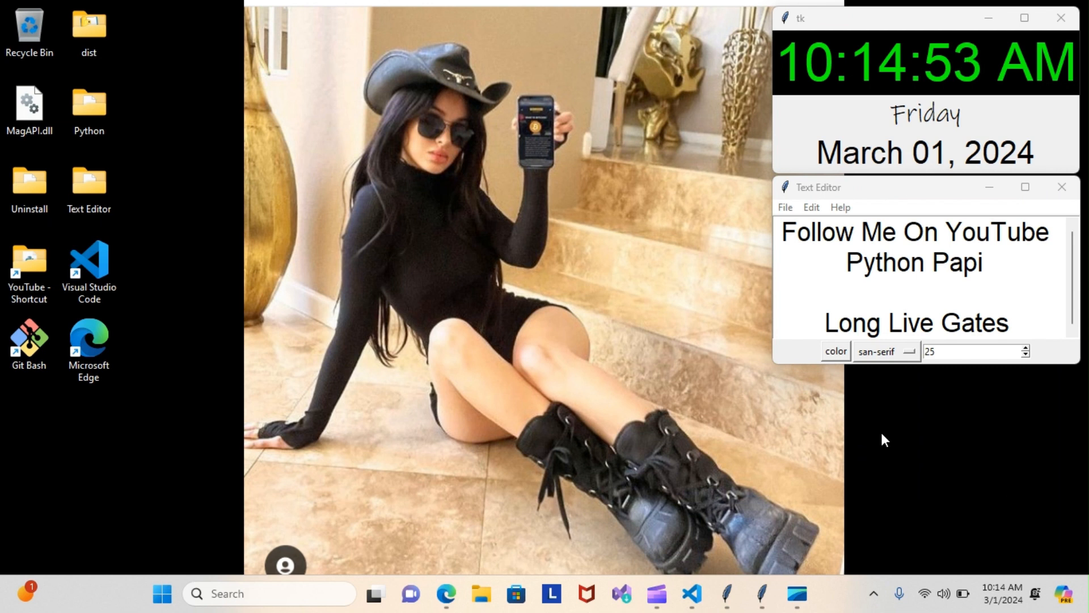
mouse_move(814, 461)
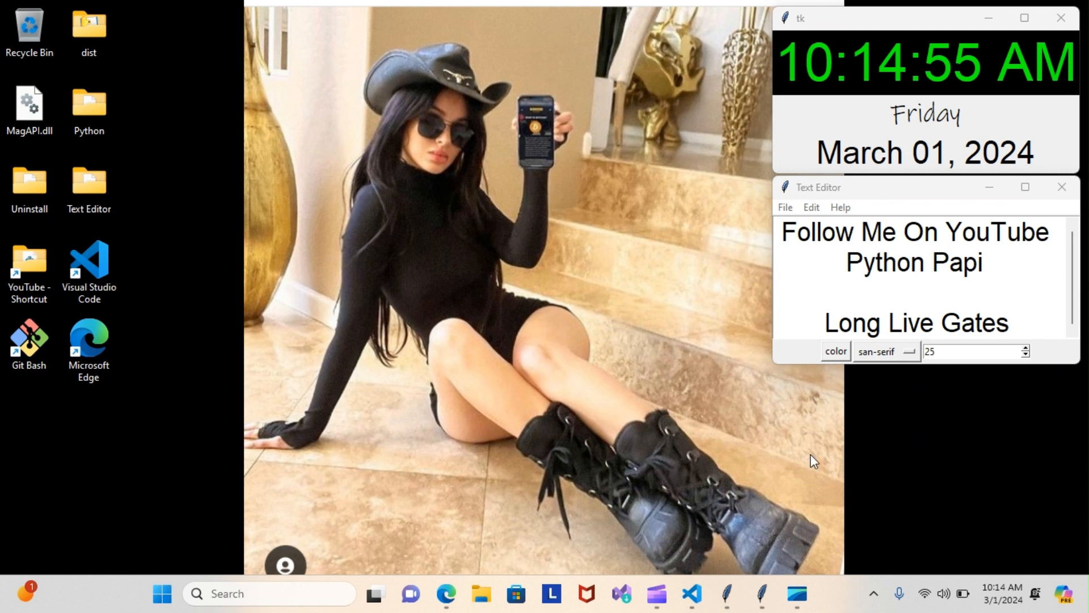
mouse_move(690, 595)
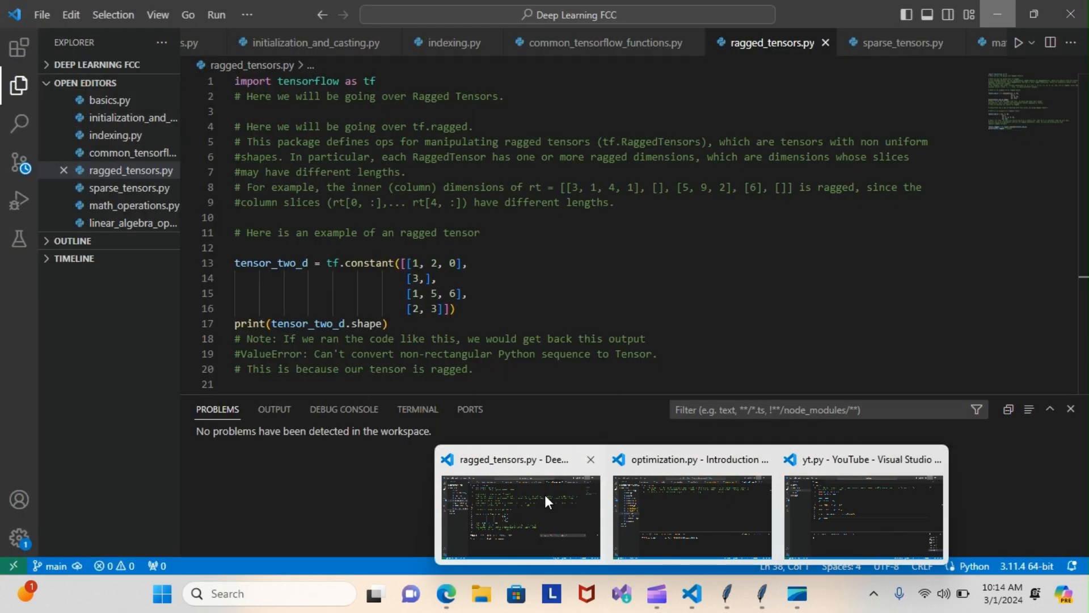
mouse_move(545, 501)
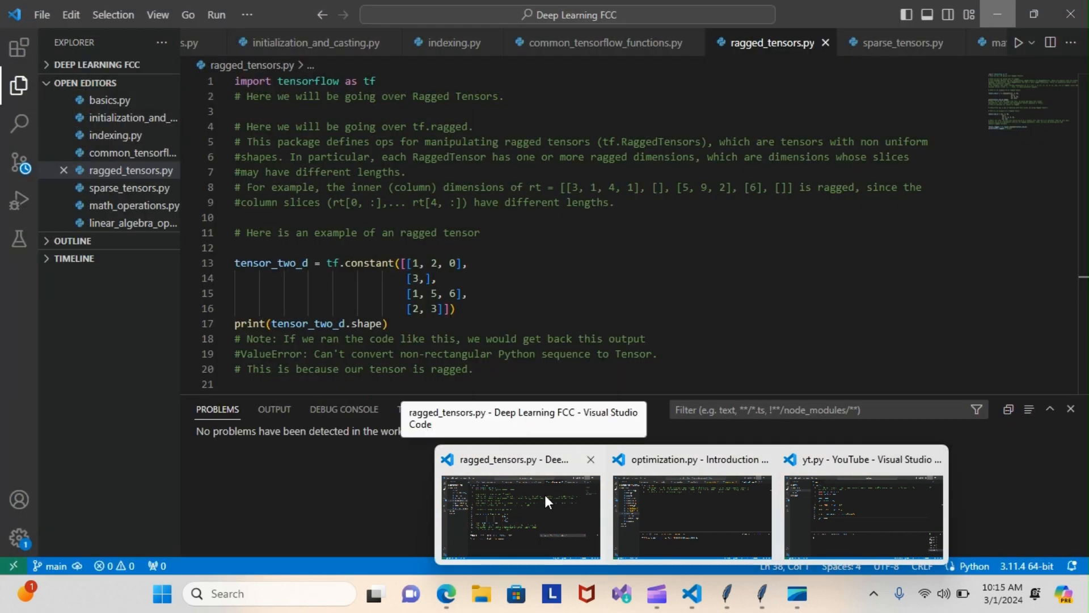
Bring the ragged_tensors.py VS Code window to the front from the taskbar preview
left_click(519, 517)
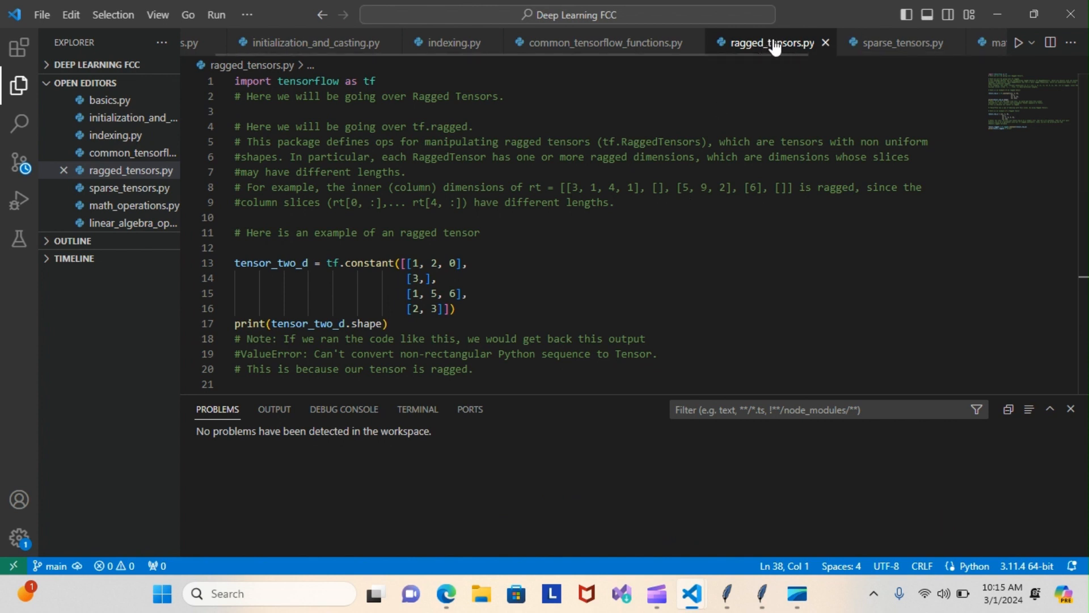
mouse_move(631, 171)
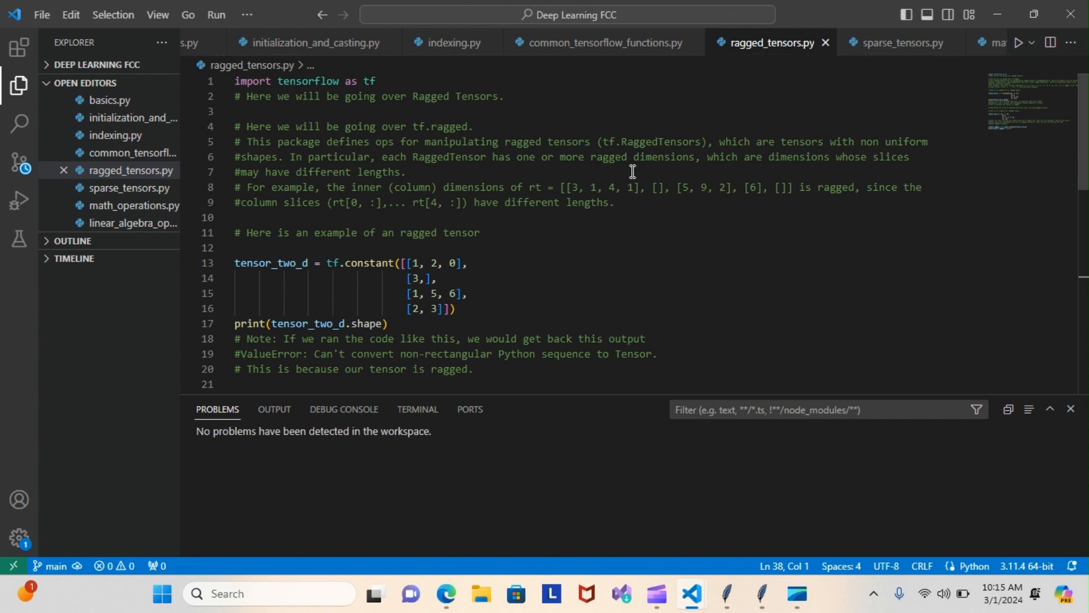
mouse_move(639, 216)
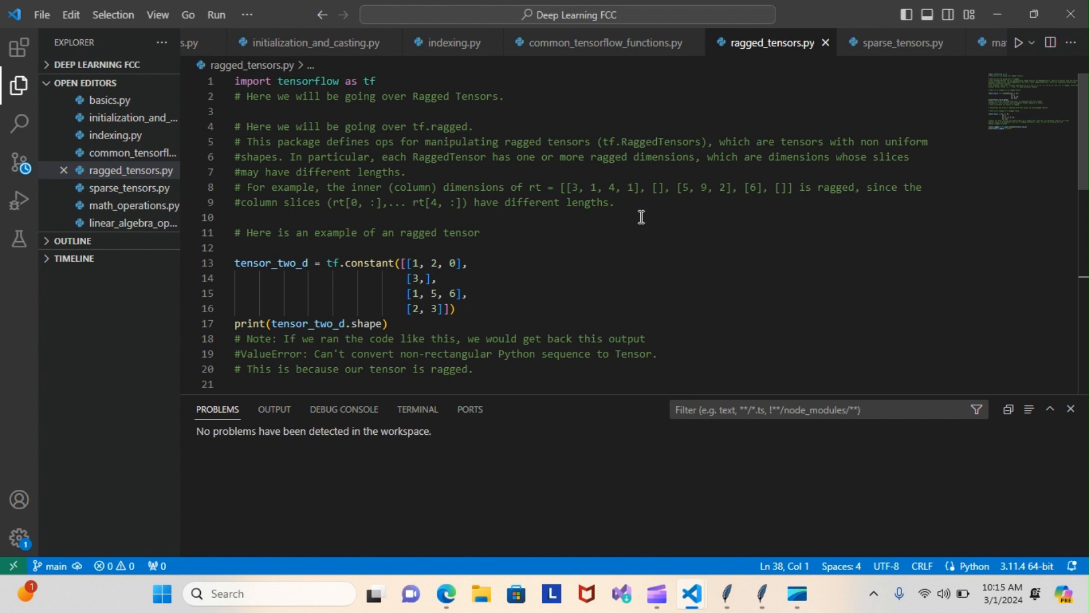
mouse_move(888, 150)
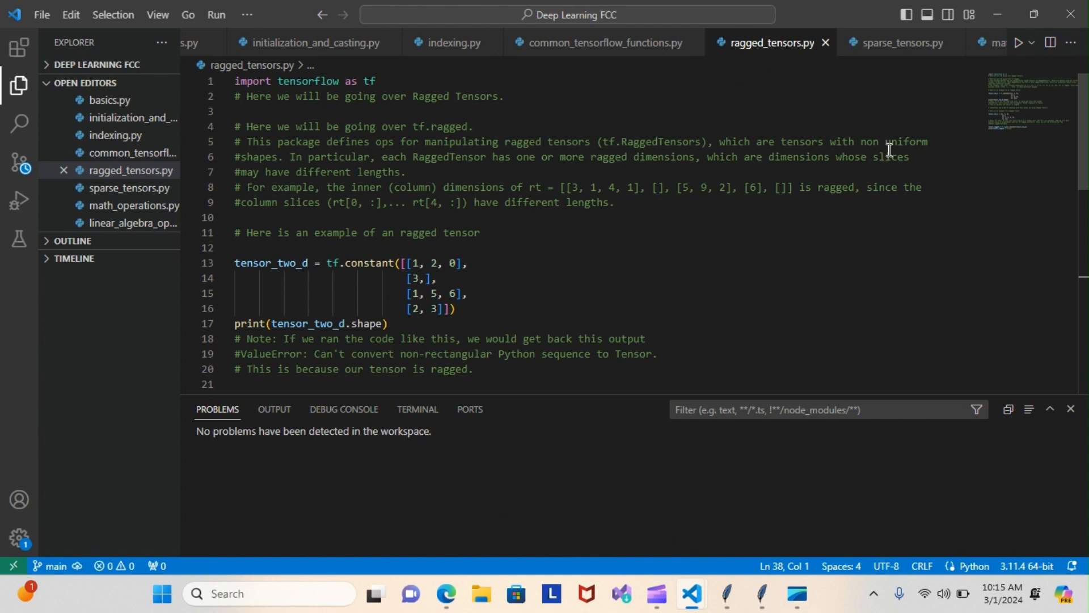
mouse_move(306, 165)
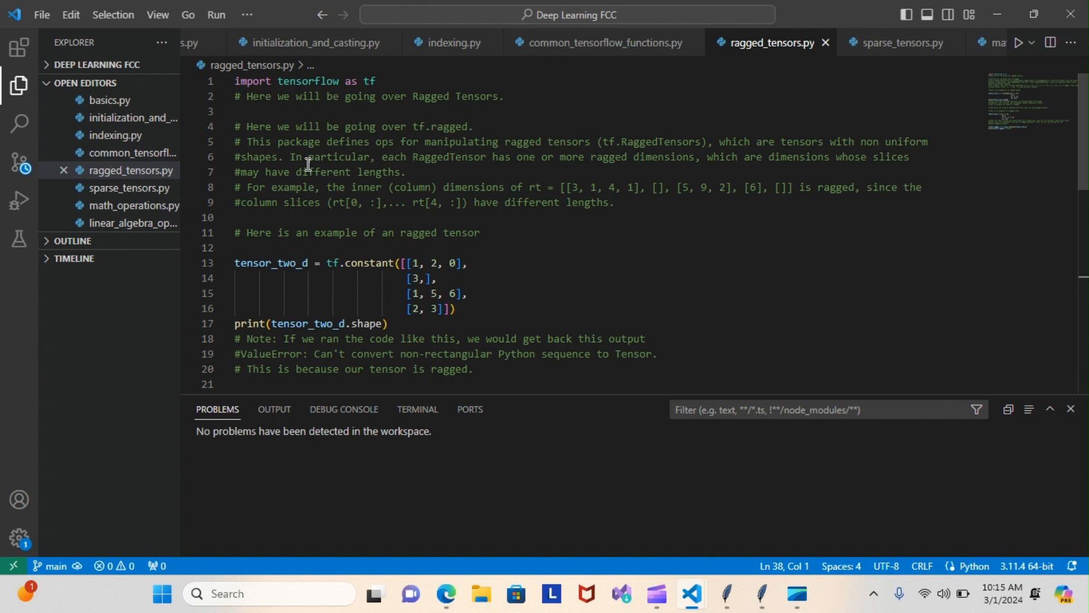
mouse_move(590, 167)
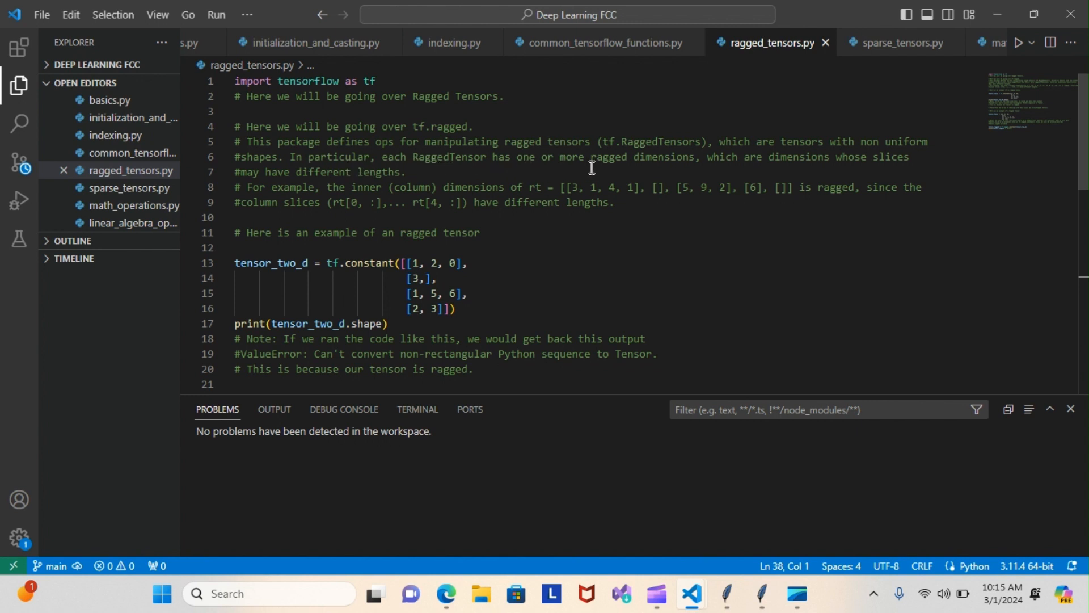
mouse_move(820, 167)
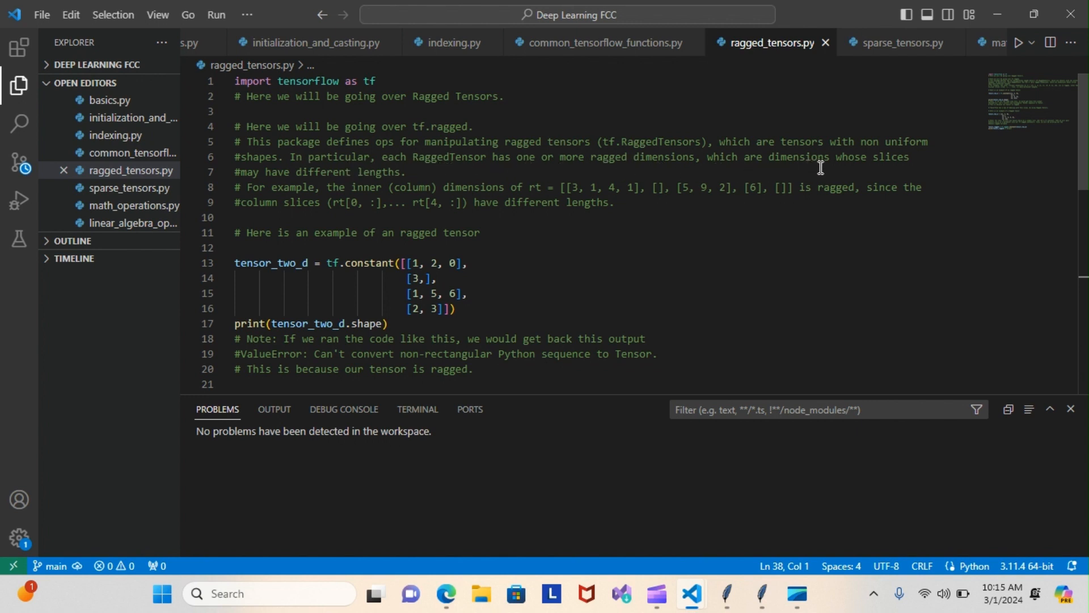
mouse_move(424, 182)
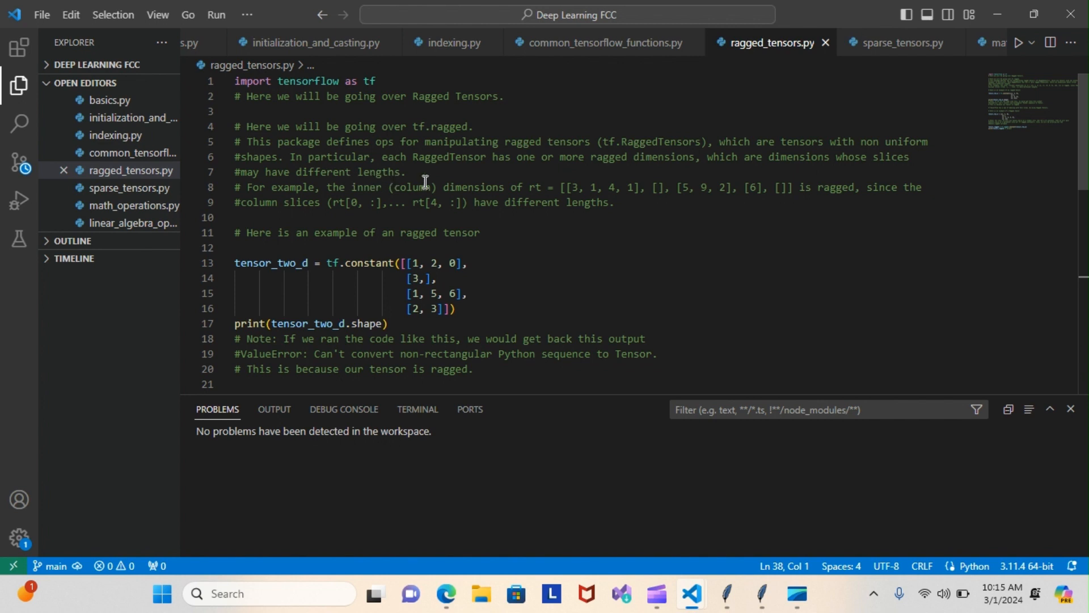
mouse_move(1079, 98)
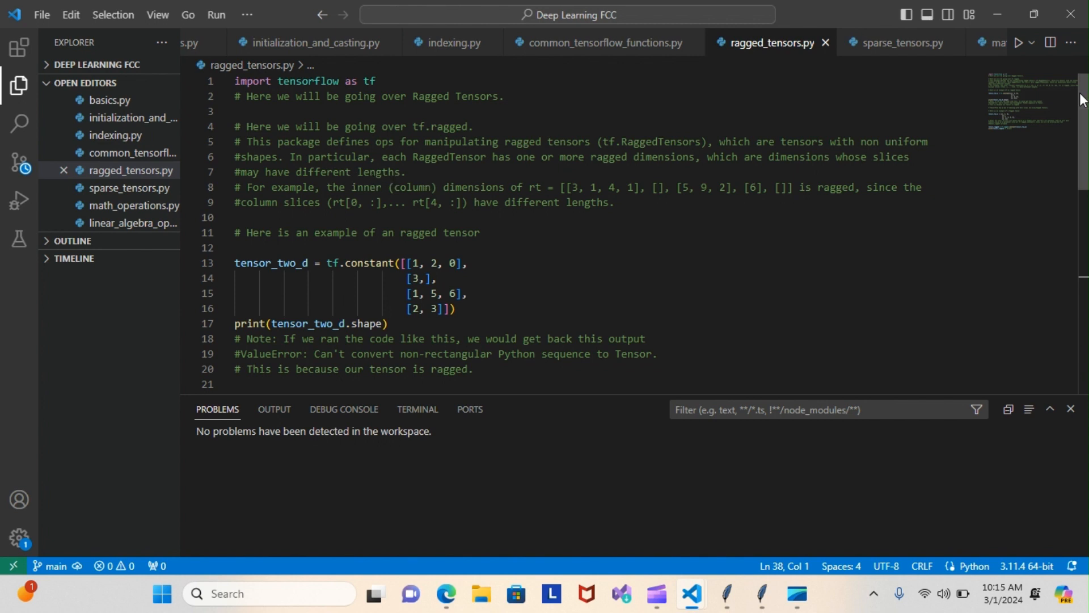
Review ragged_tensors.py, then switch to sparse_tensors.py and its Sparse Tensors comment
scroll("down", 3)
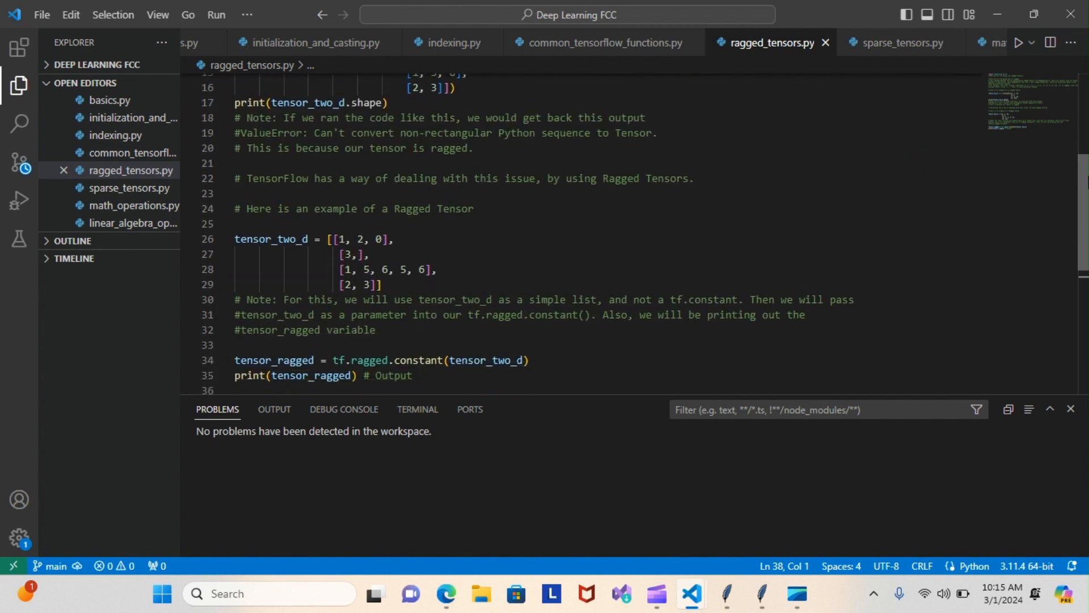
scroll("up", 3)
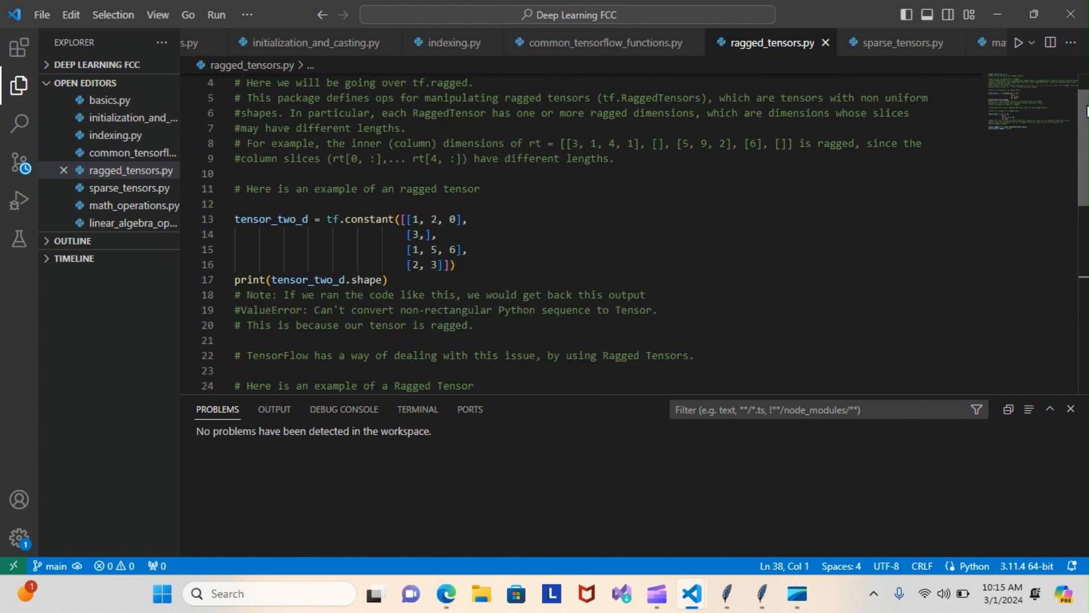
scroll("up", 3)
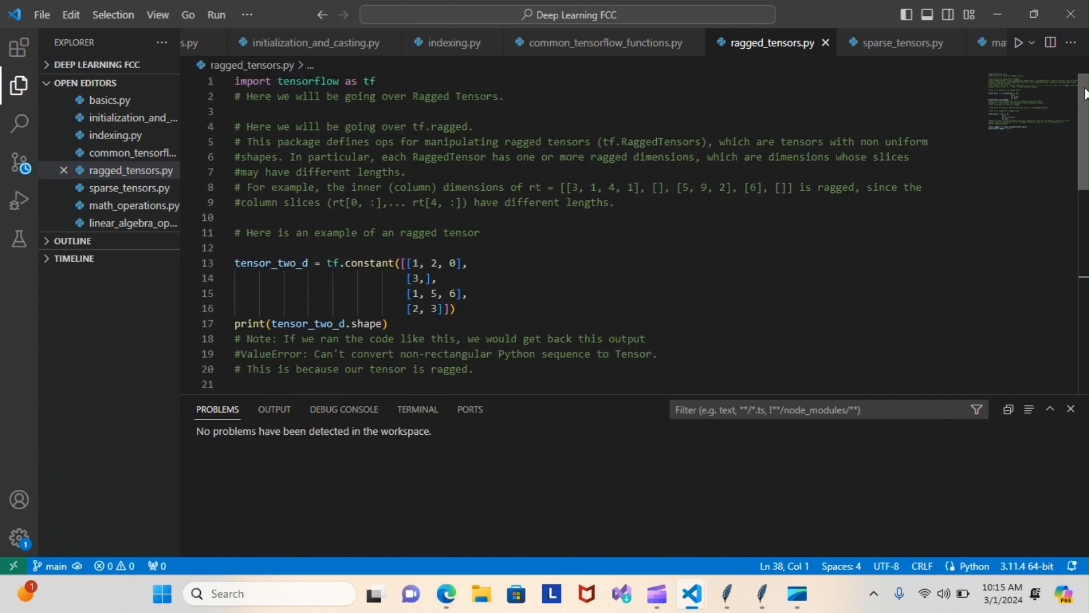
scroll("down", 3)
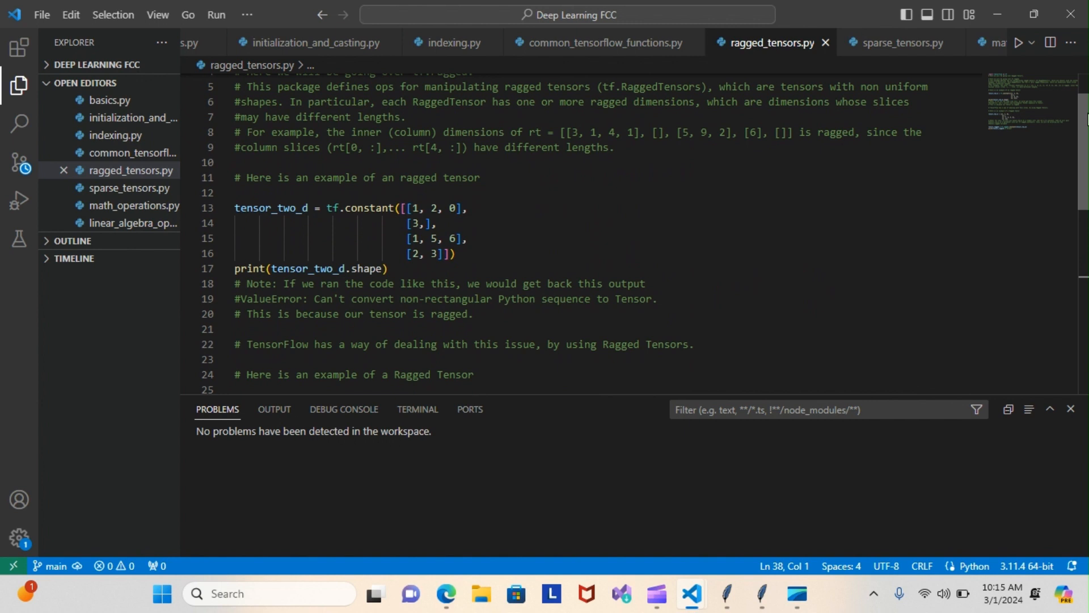
scroll("down", 3)
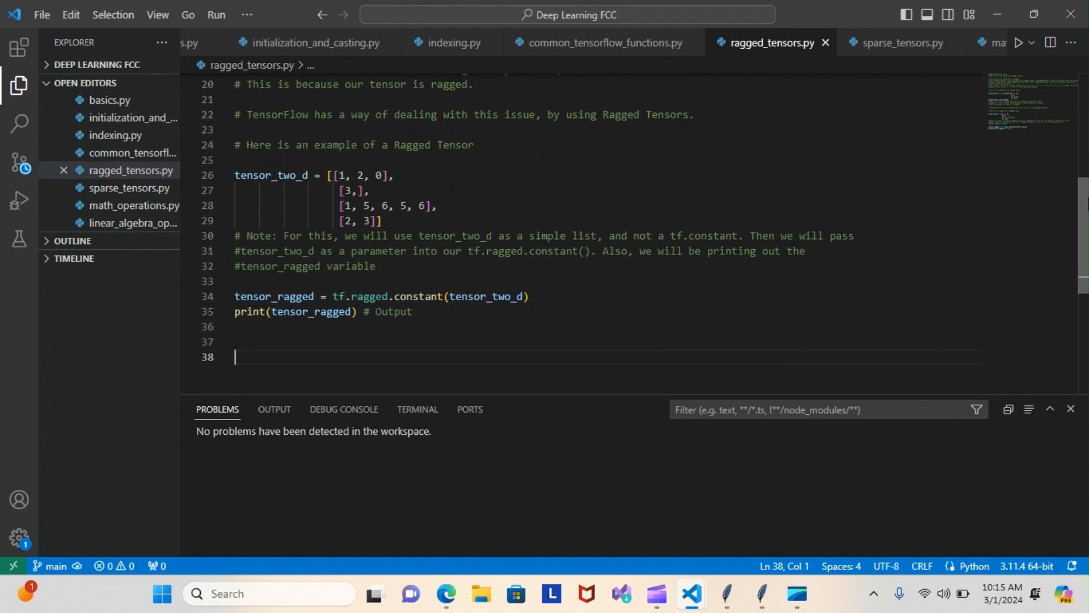
scroll("up", 3)
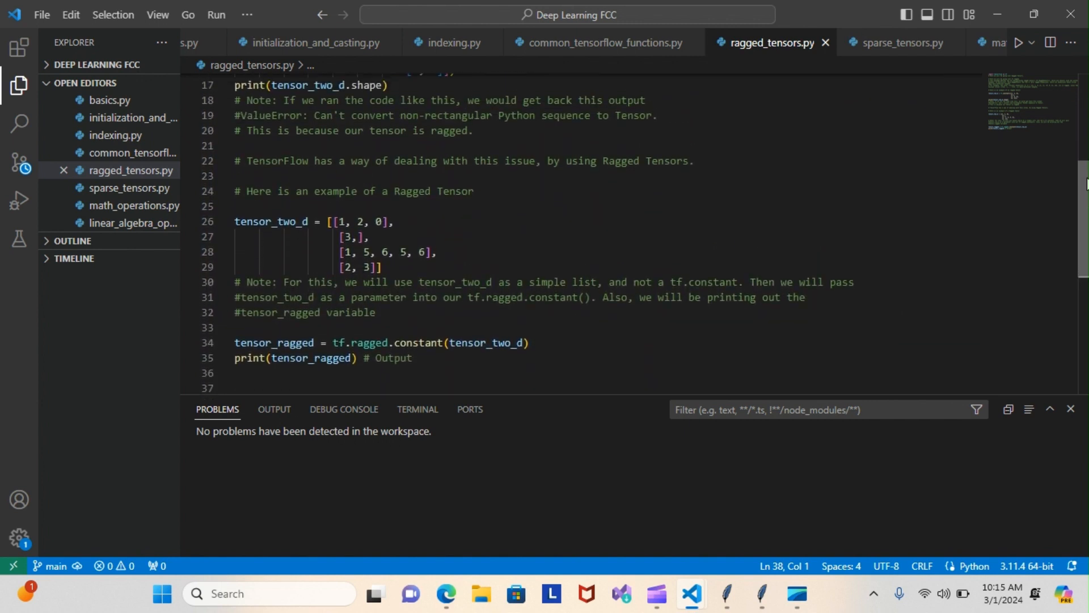
scroll("up", 3)
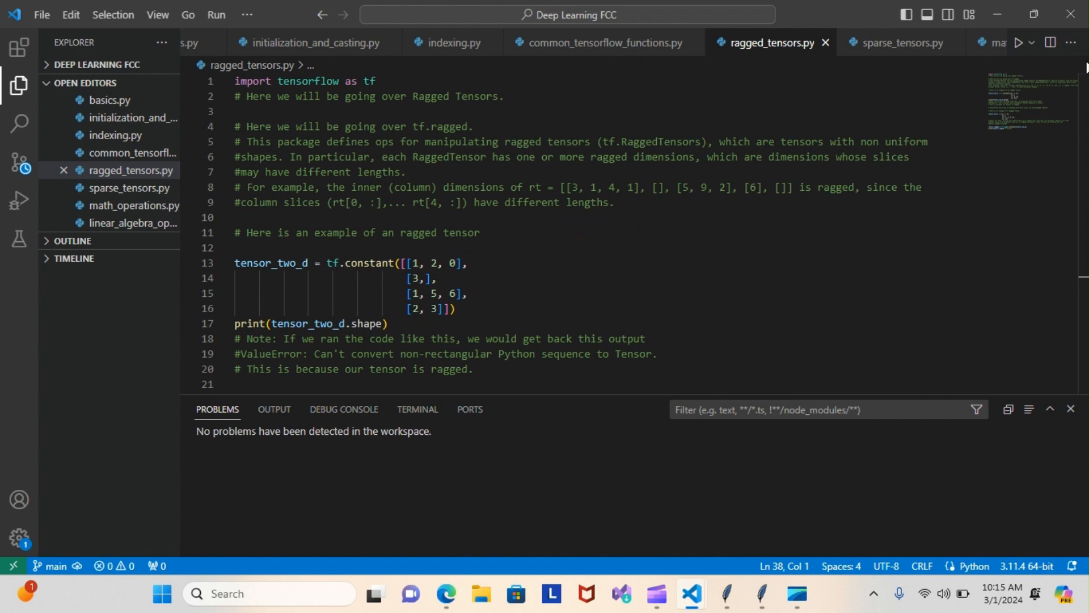
mouse_move(1070, 13)
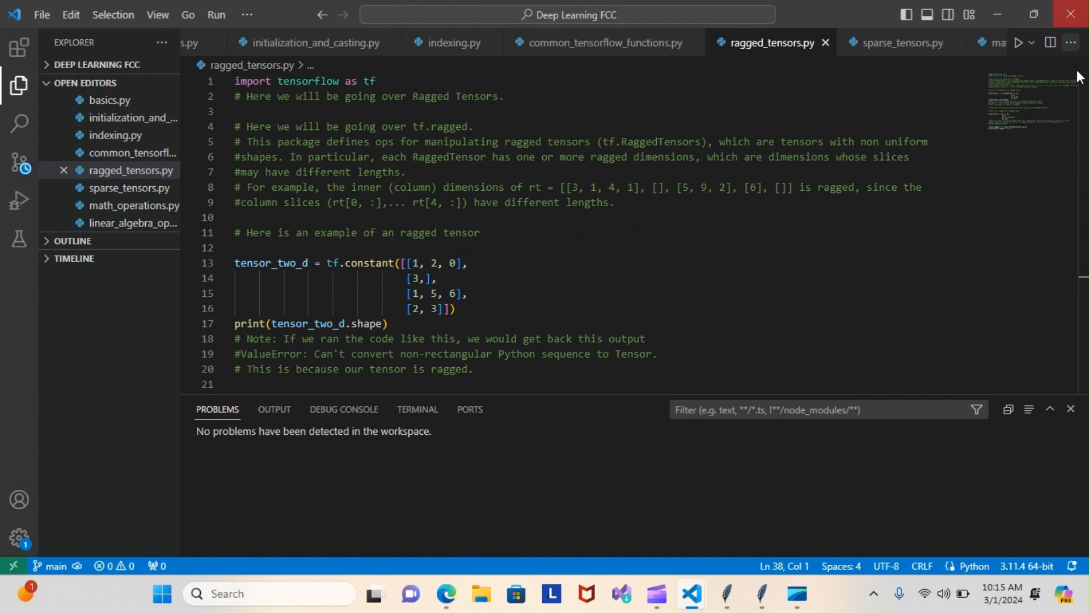
mouse_move(900, 42)
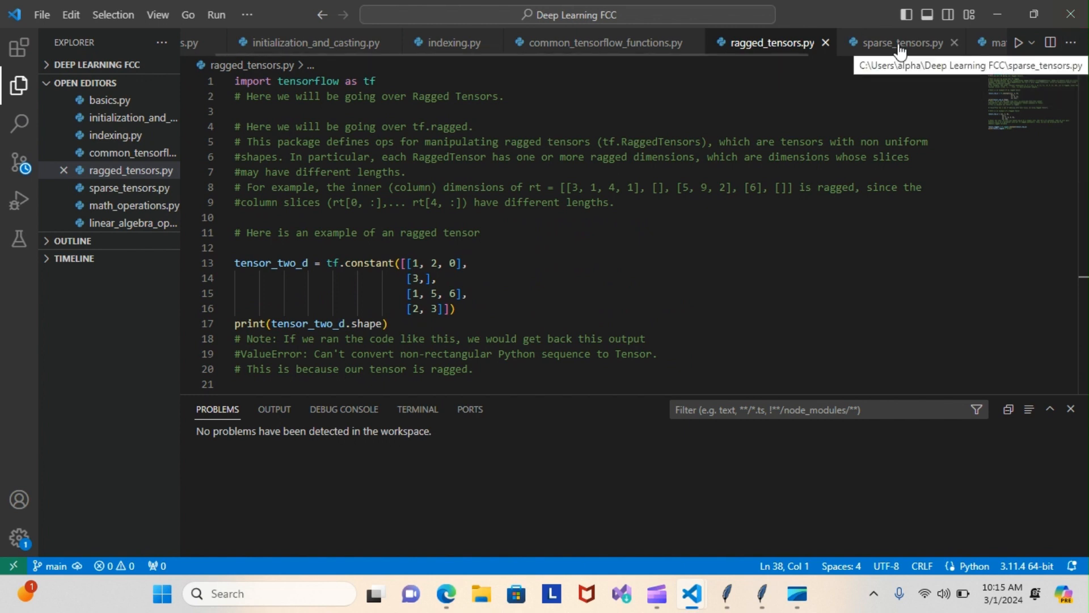
left_click(899, 43)
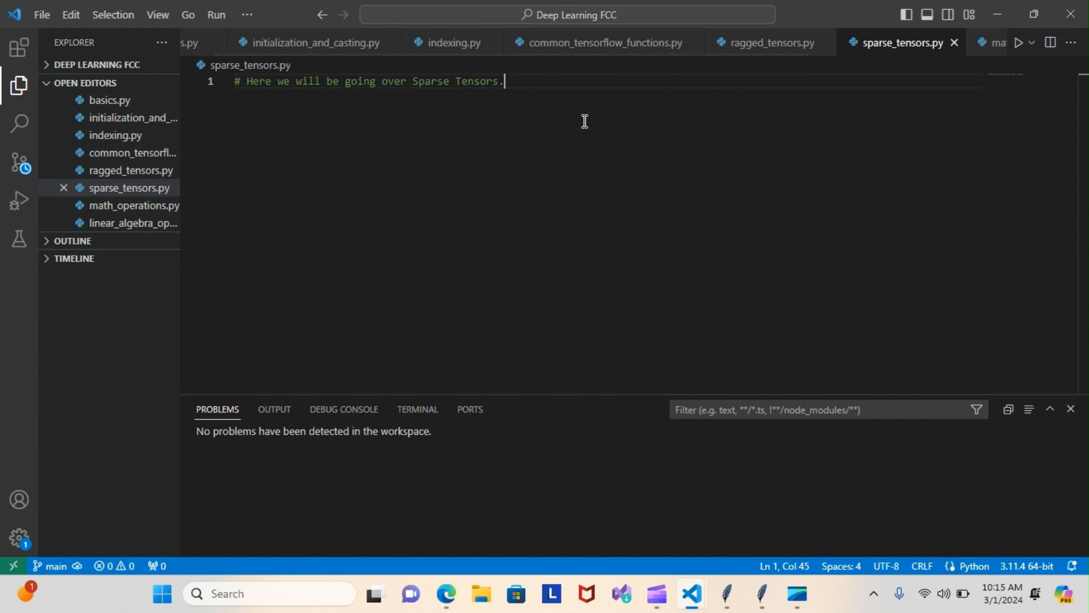
mouse_move(578, 121)
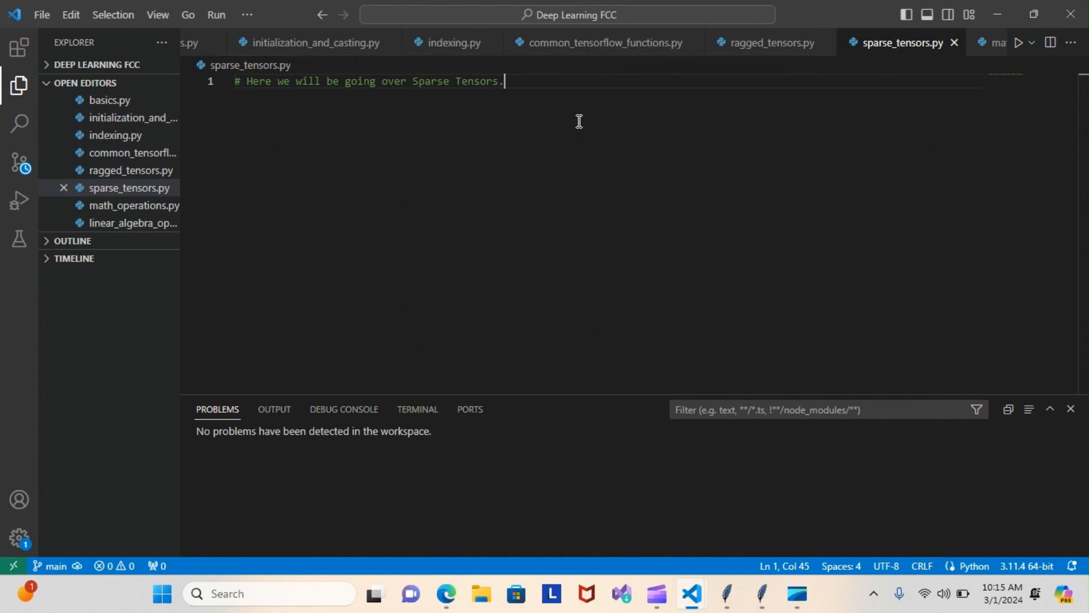